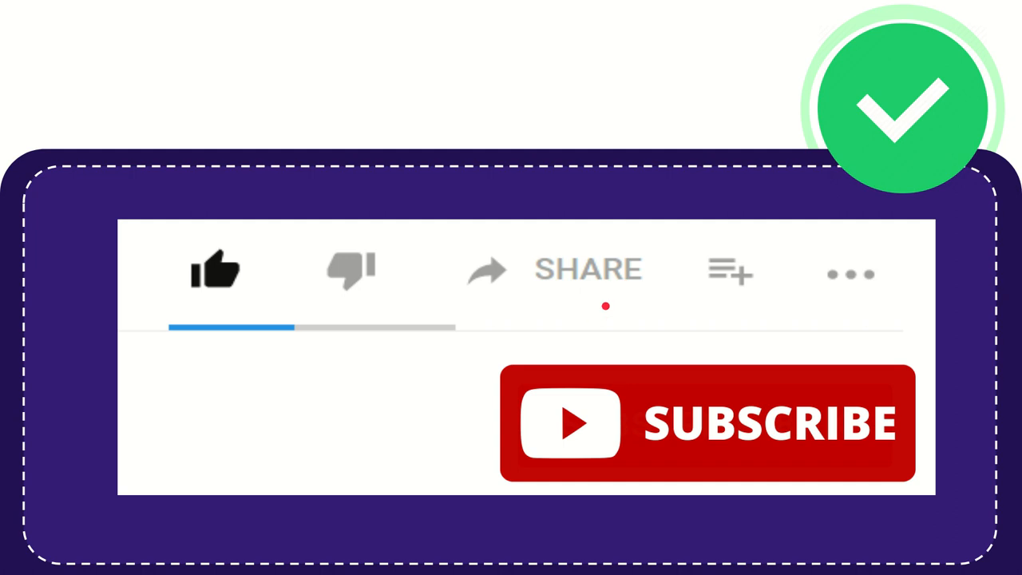
pyautogui.moveTo(645, 306)
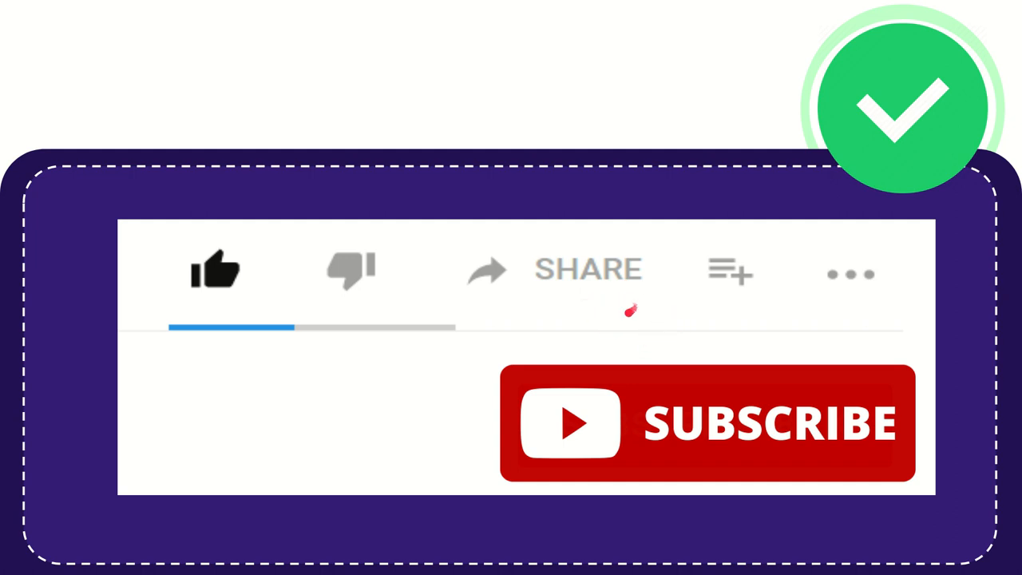
pyautogui.moveTo(679, 297)
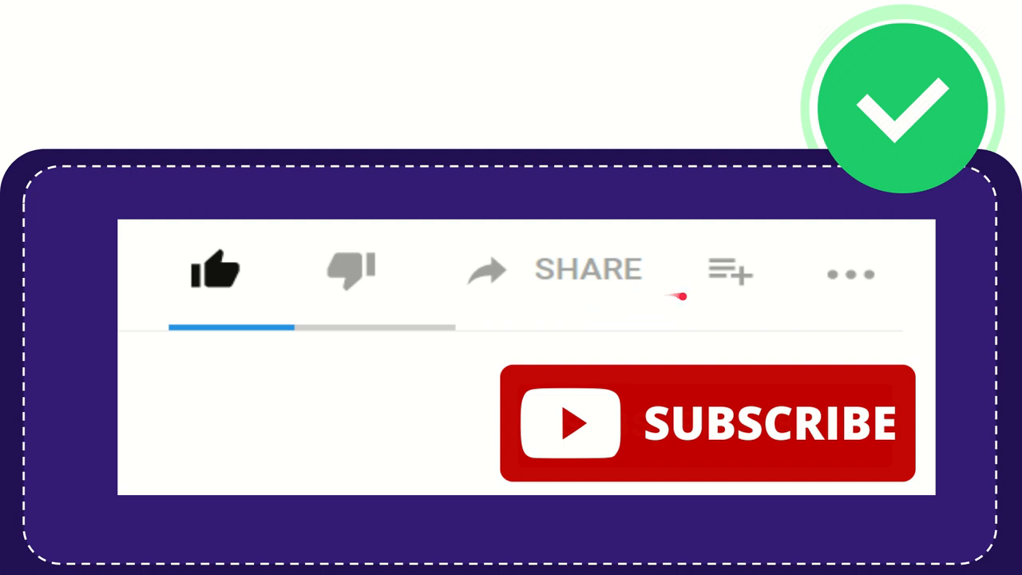
pyautogui.moveTo(625, 316)
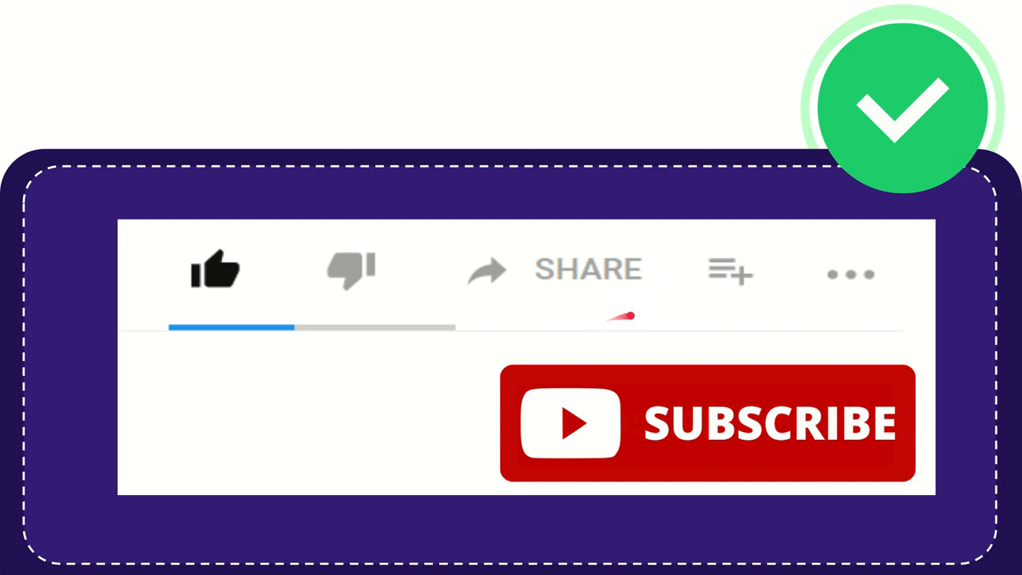